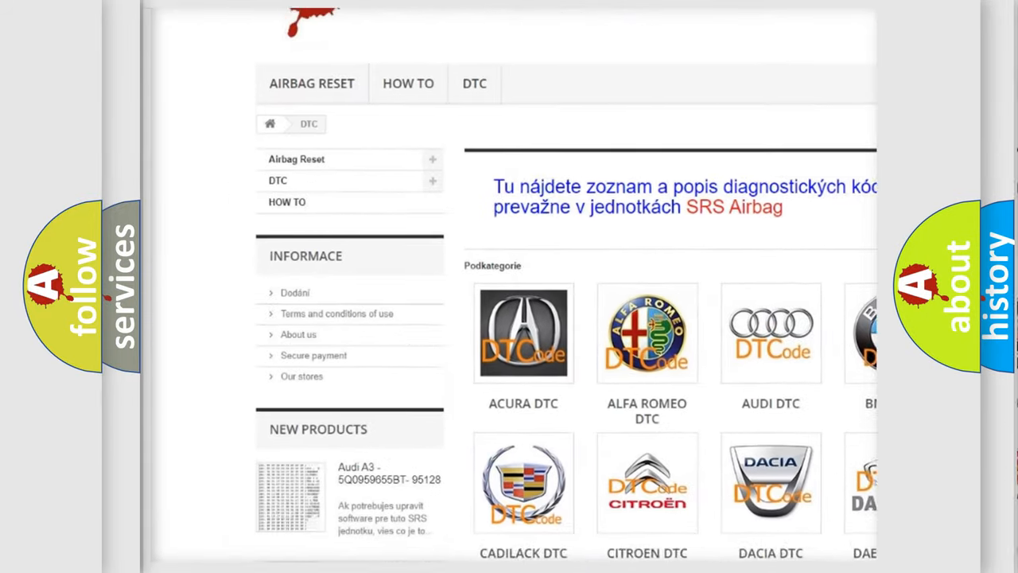
pyautogui.scroll(-3)
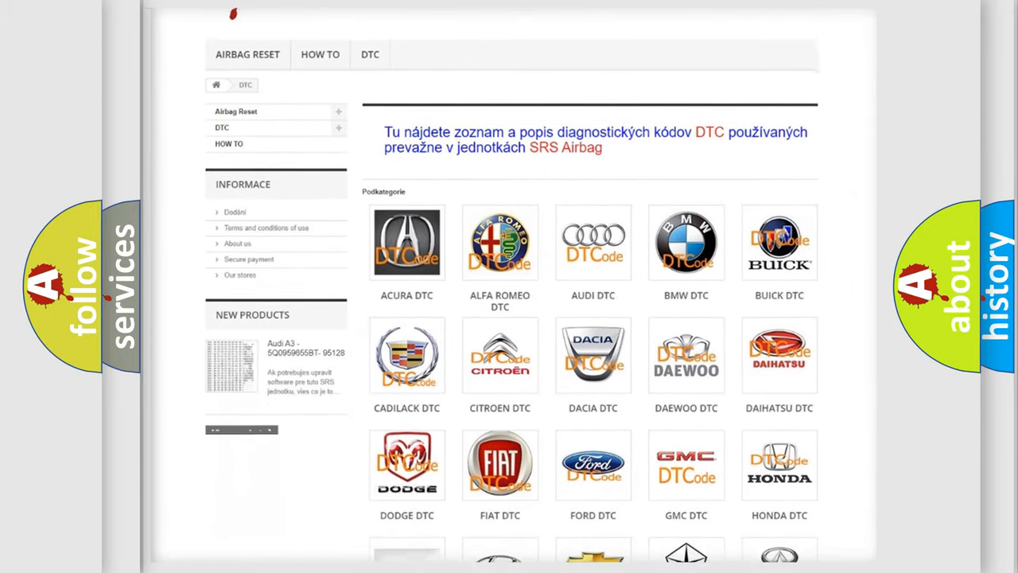
pyautogui.scroll(-3)
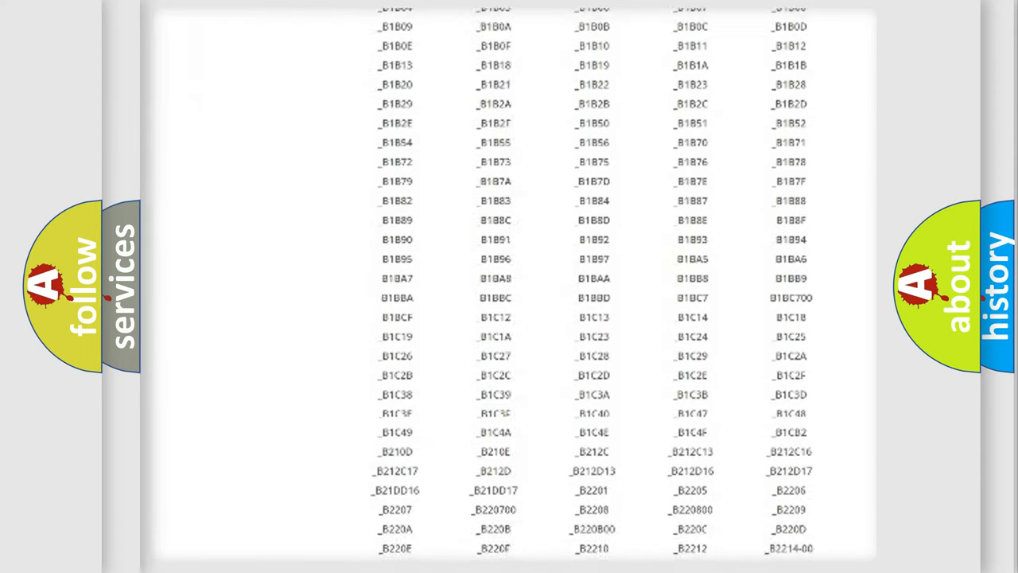
pyautogui.scroll(-3)
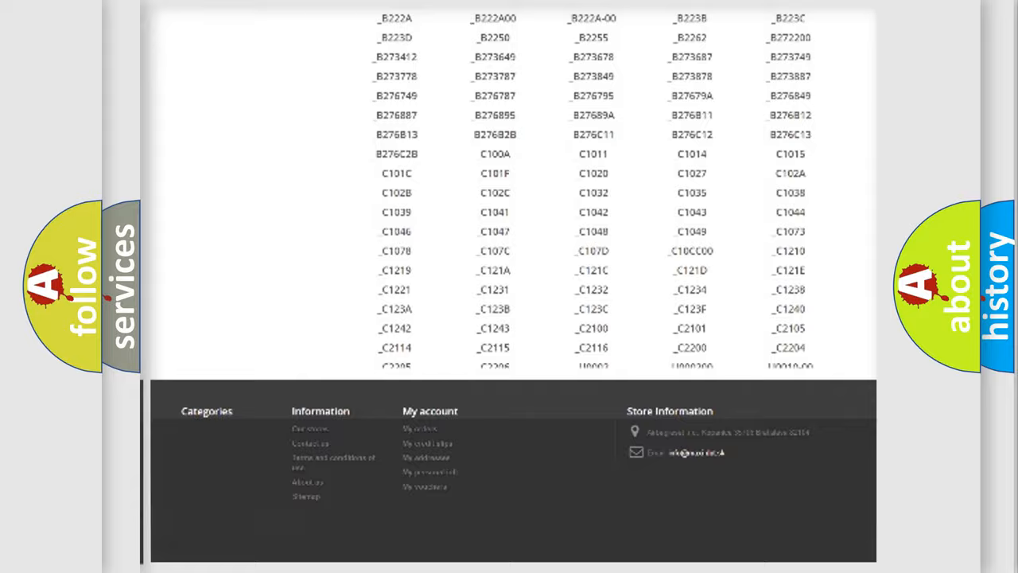